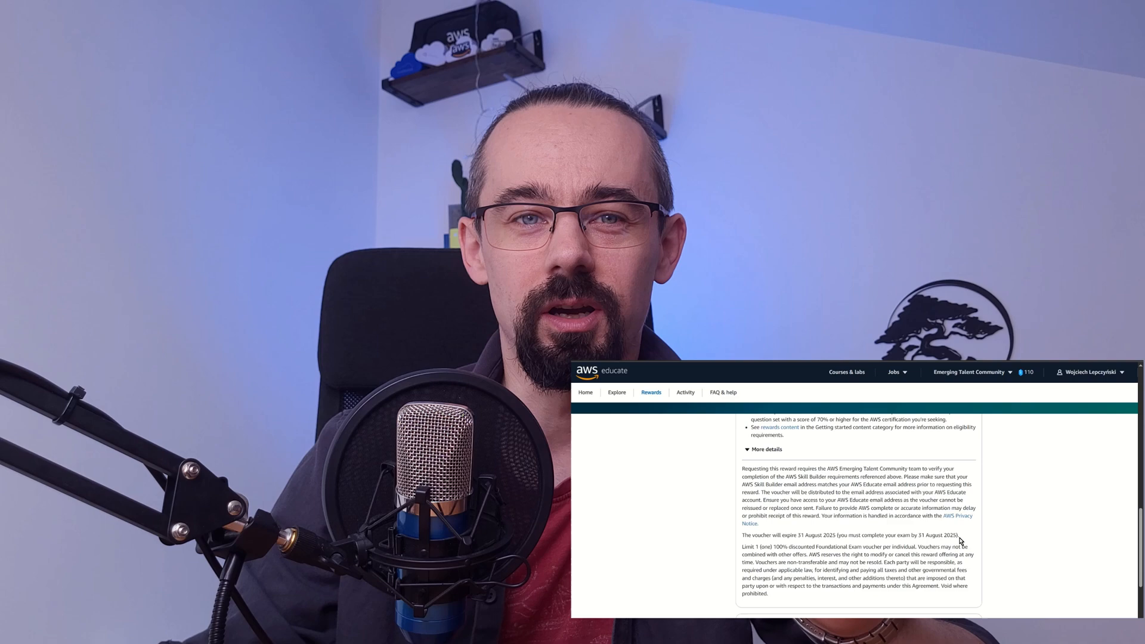
Step: Open the Rewards page listing the 4,500-point Foundational and 5,200-point Associate exam vouchers
drag(741, 535, 957, 535)
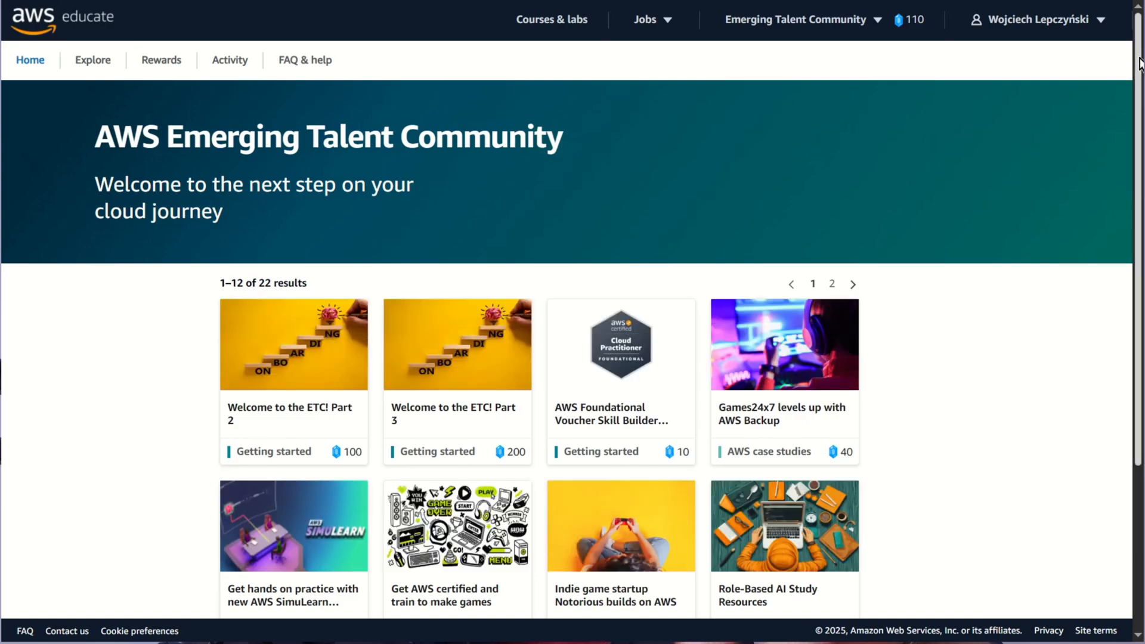
click(161, 60)
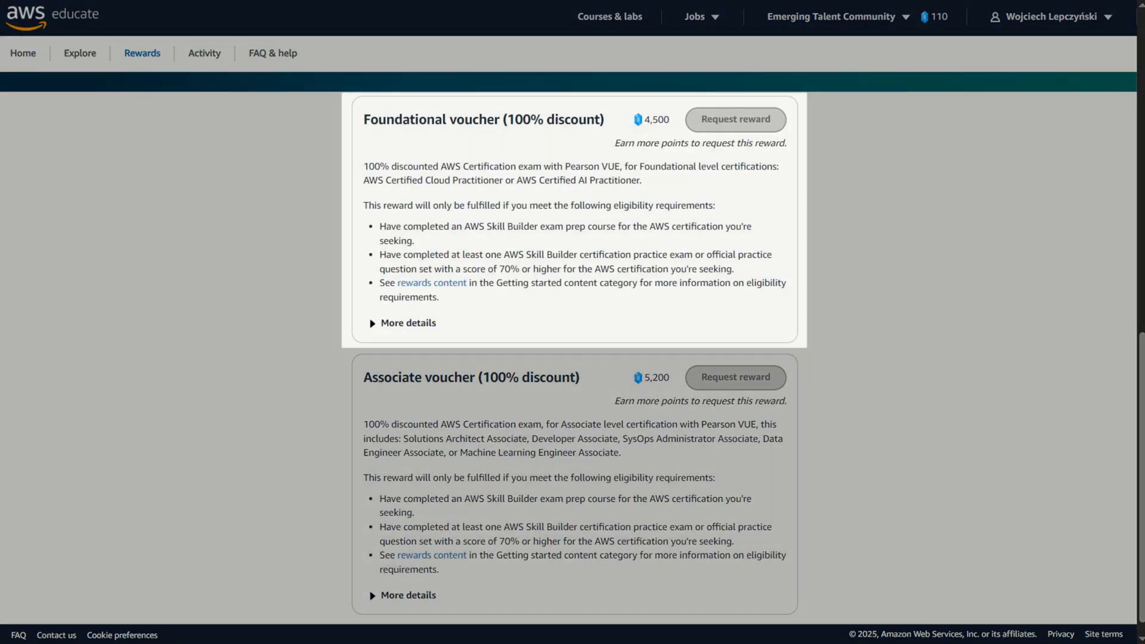